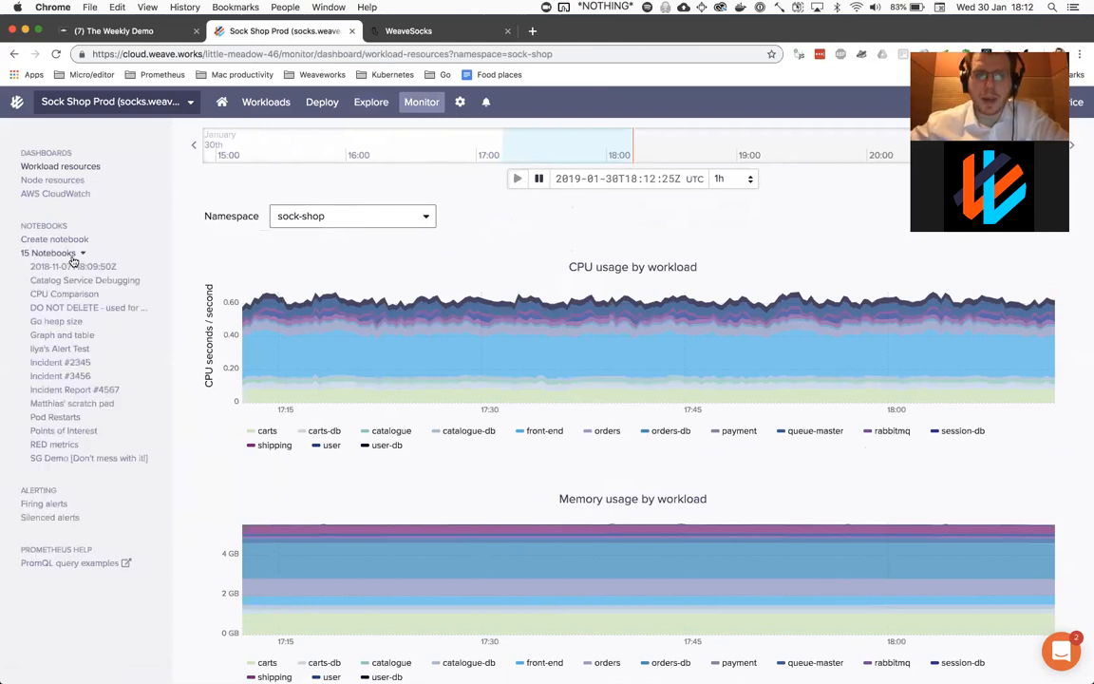
pyautogui.moveTo(120, 371)
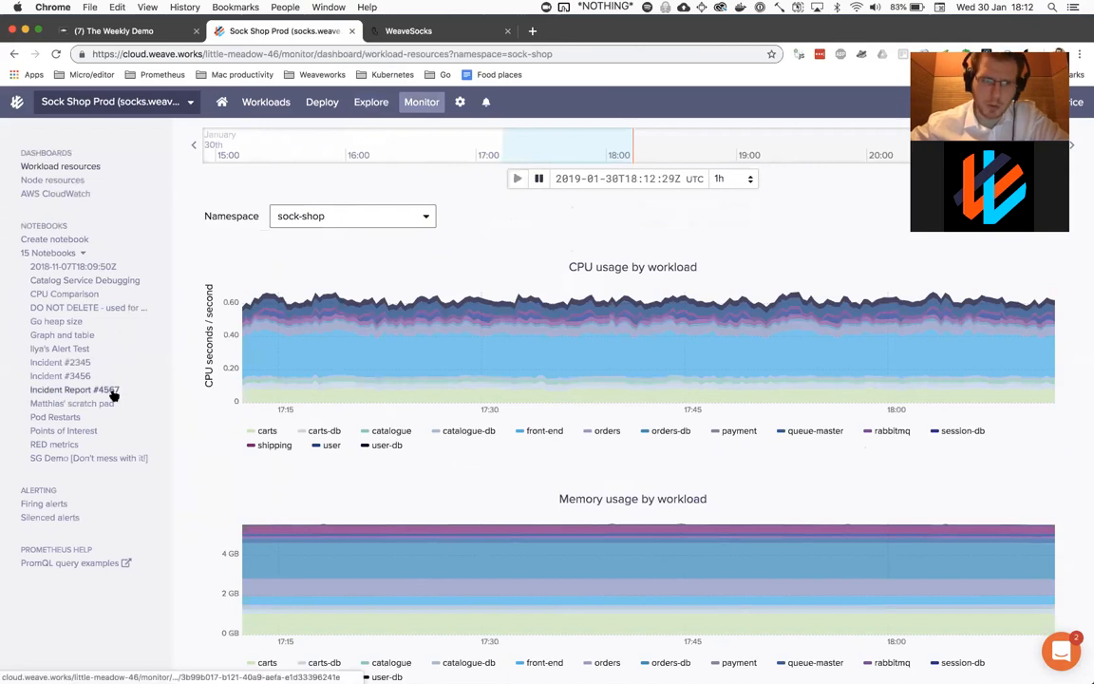
# Open the RED metrics notebook and scroll through its latency, request-rate and error-rate graphs.
pyautogui.click(54, 445)
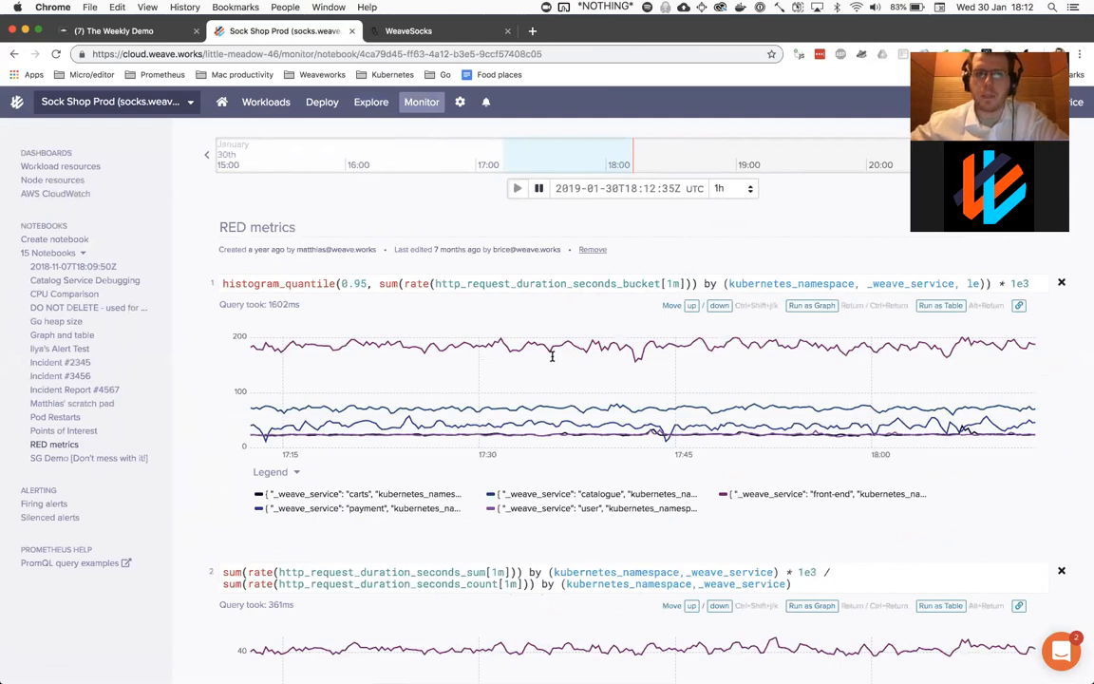
pyautogui.scroll(-3)
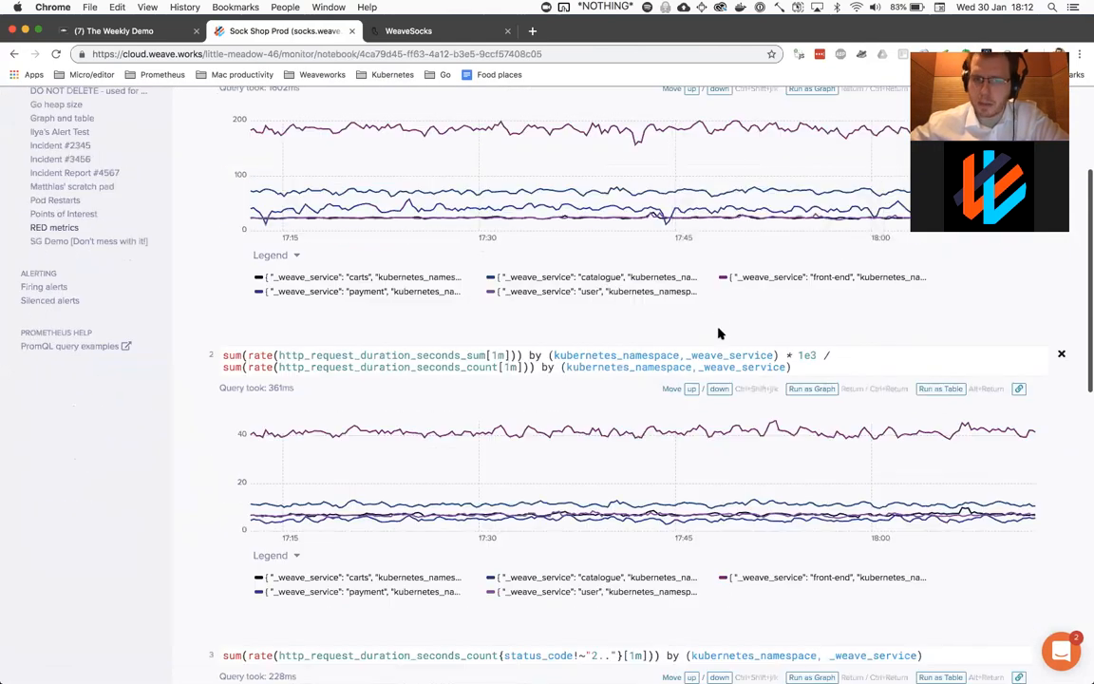
pyautogui.scroll(-3)
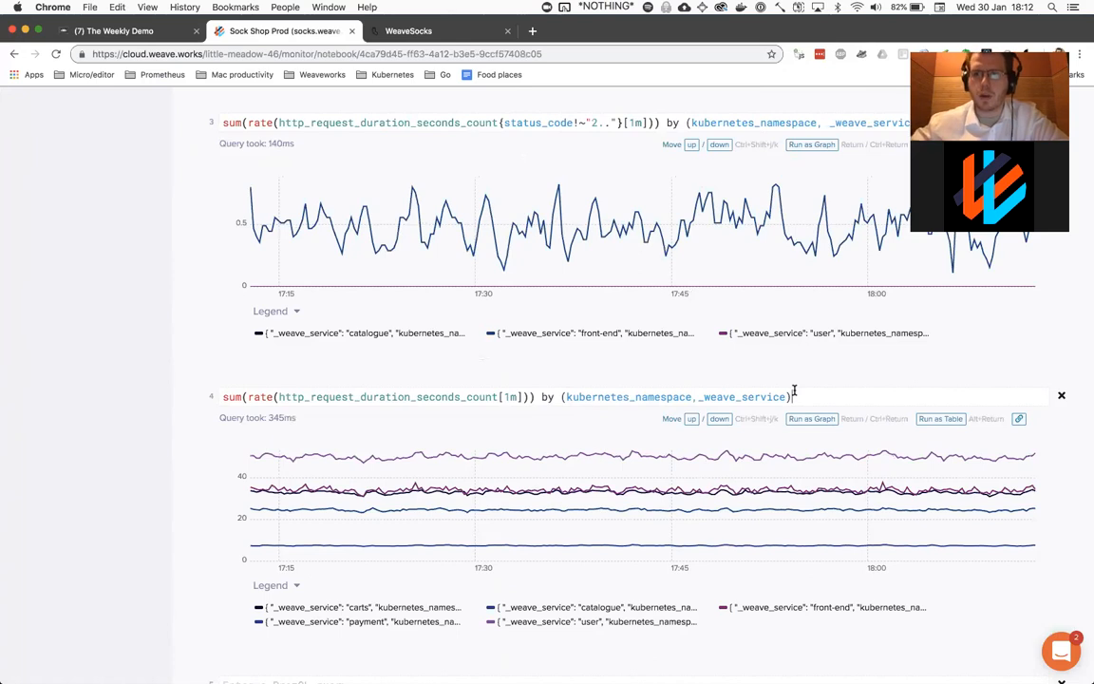
pyautogui.scroll(-3)
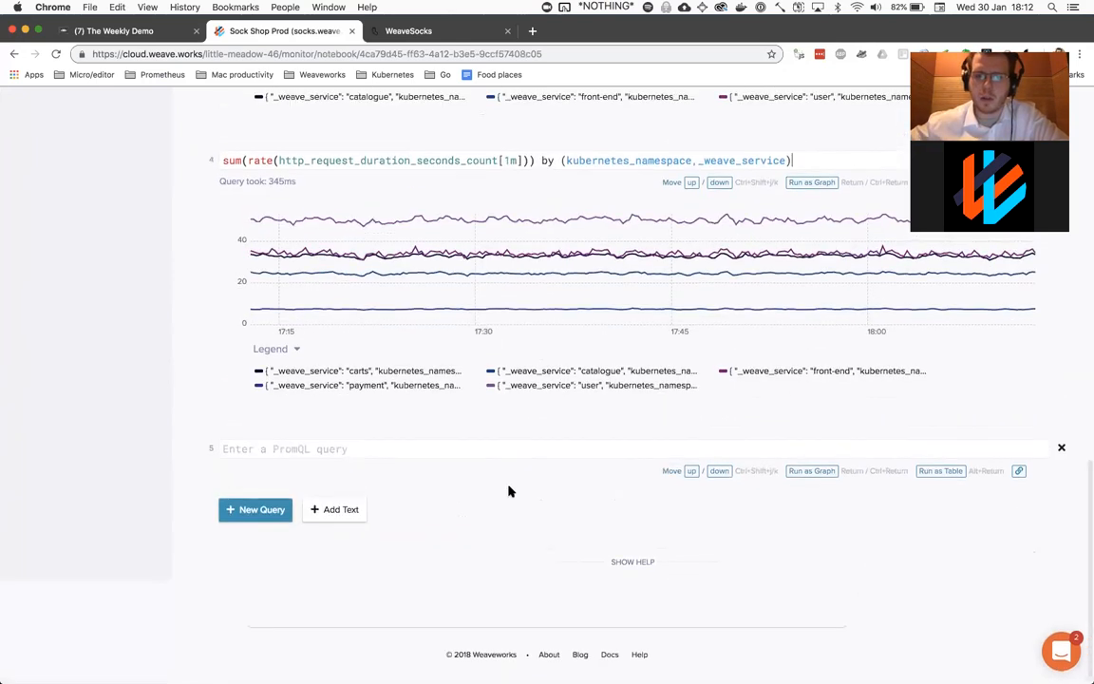
# Add a fifth query graphing etcd_helper_cache_miss_count filtered to {_weave_service="kubelet"}.
pyautogui.click(380, 448)
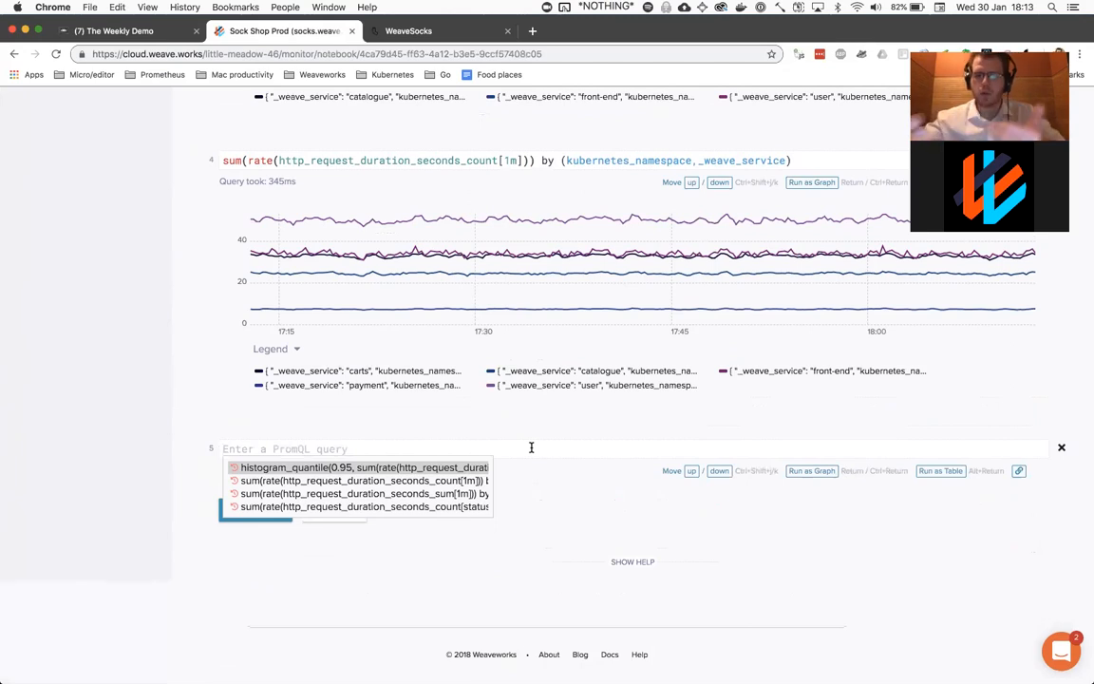
pyautogui.write('hist')
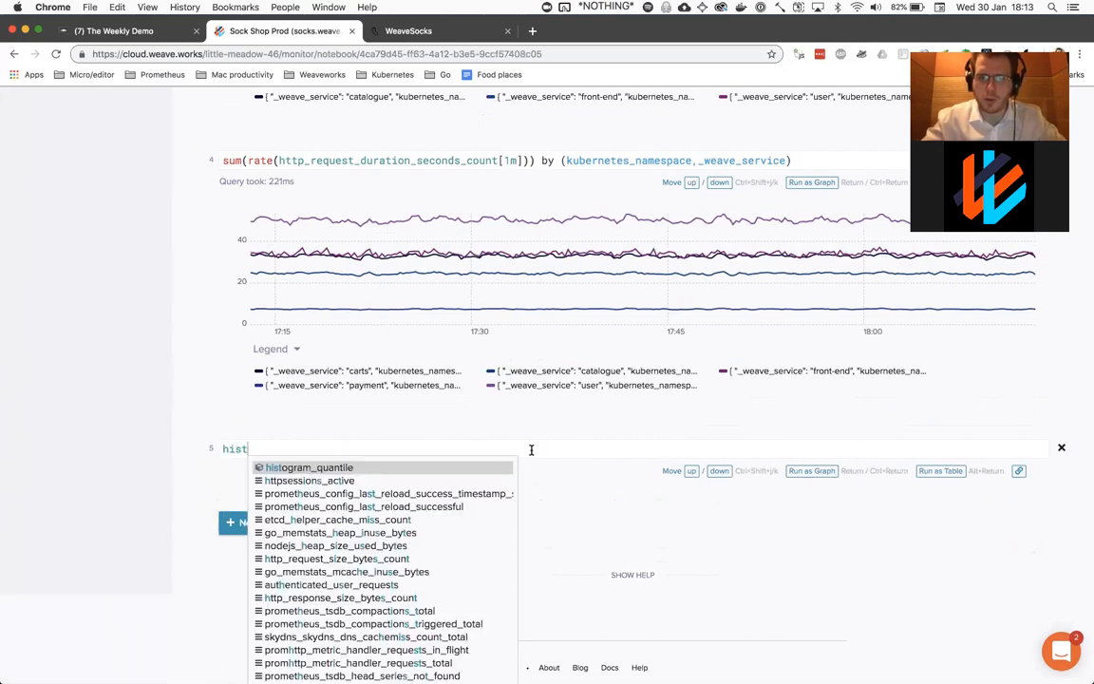
pyautogui.click(336, 520)
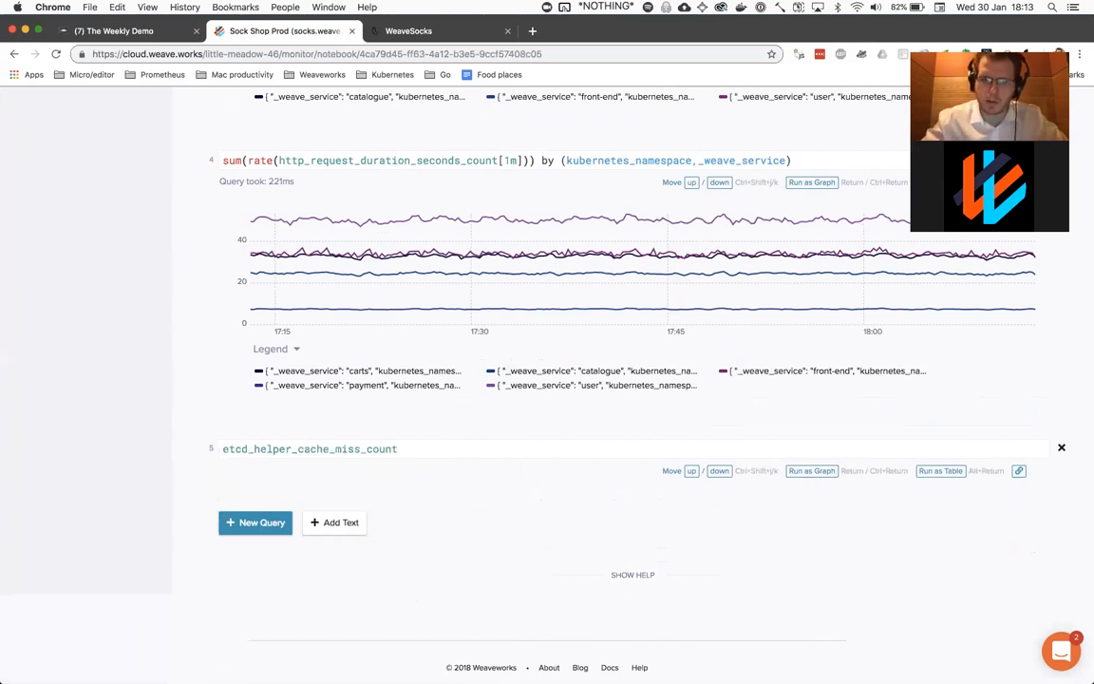
pyautogui.write('{_weave_service=')
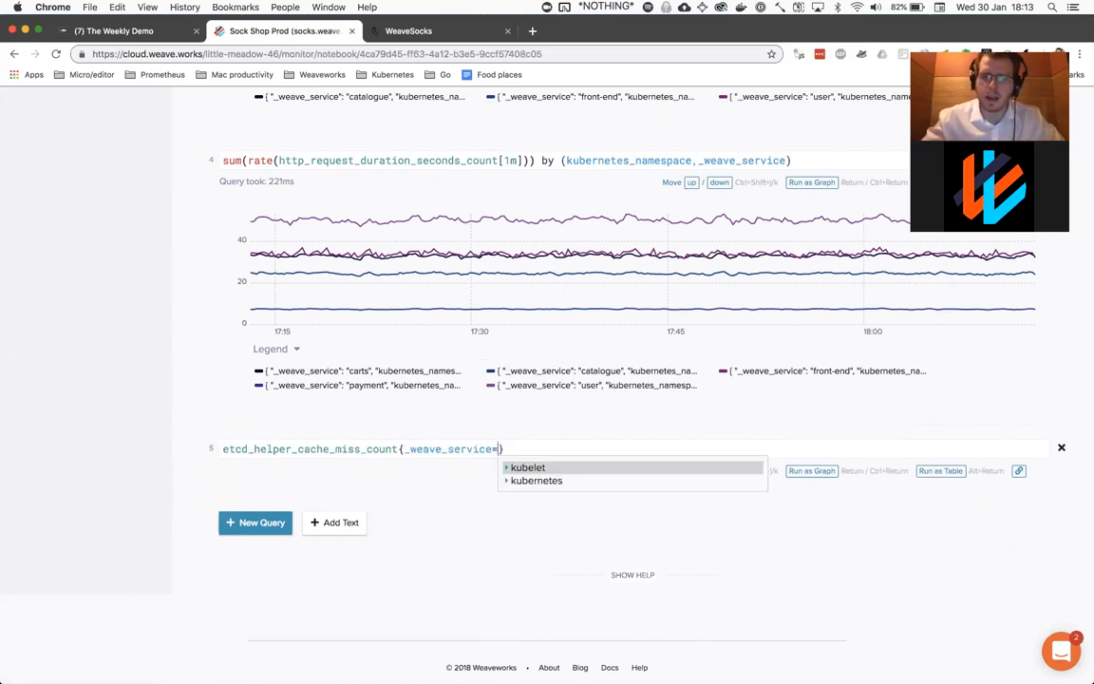
pyautogui.click(528, 466)
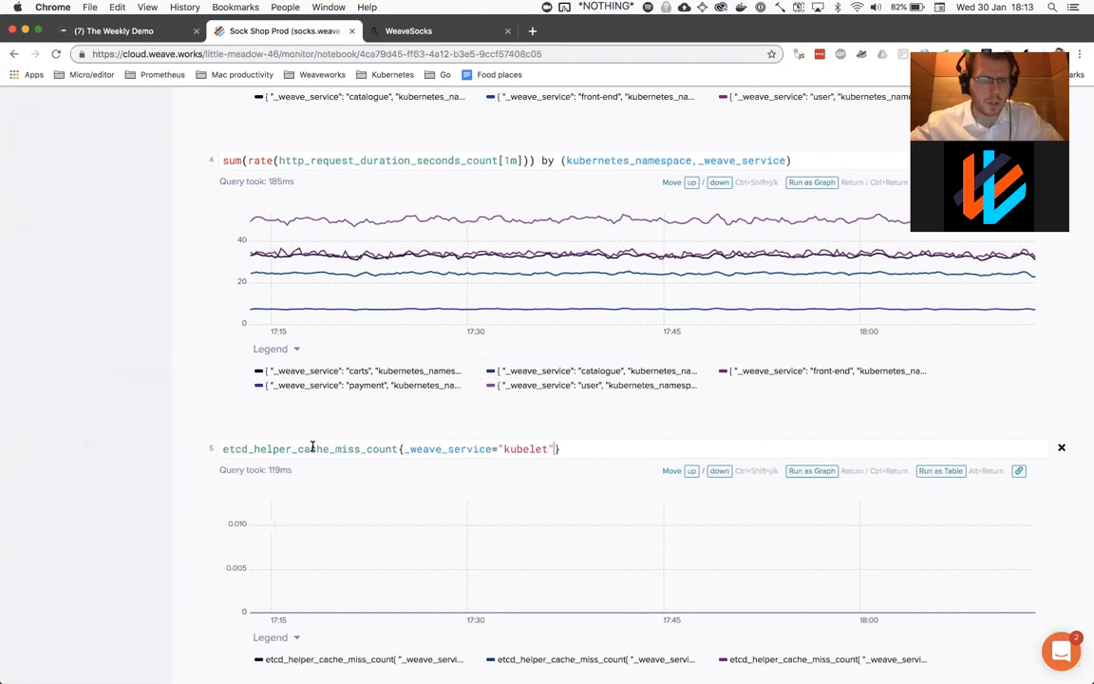
pyautogui.moveTo(389, 611)
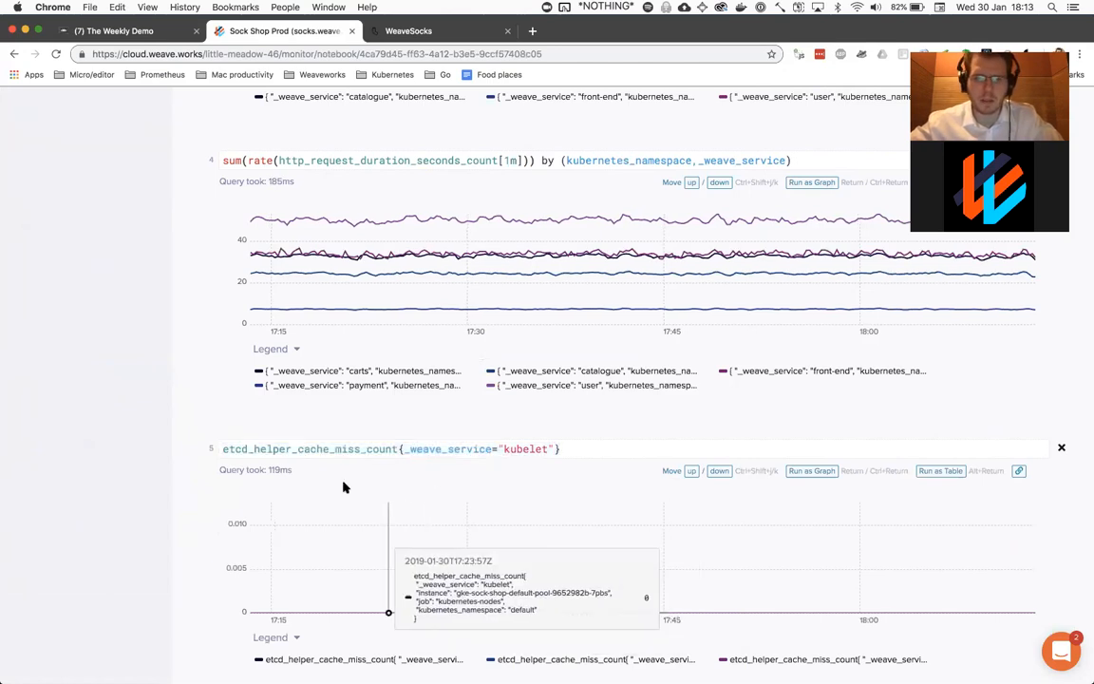
# Double-click the graph to rewind the notebook timestamp to 2019-01-30T14:11Z.
pyautogui.doubleClick(308, 448)
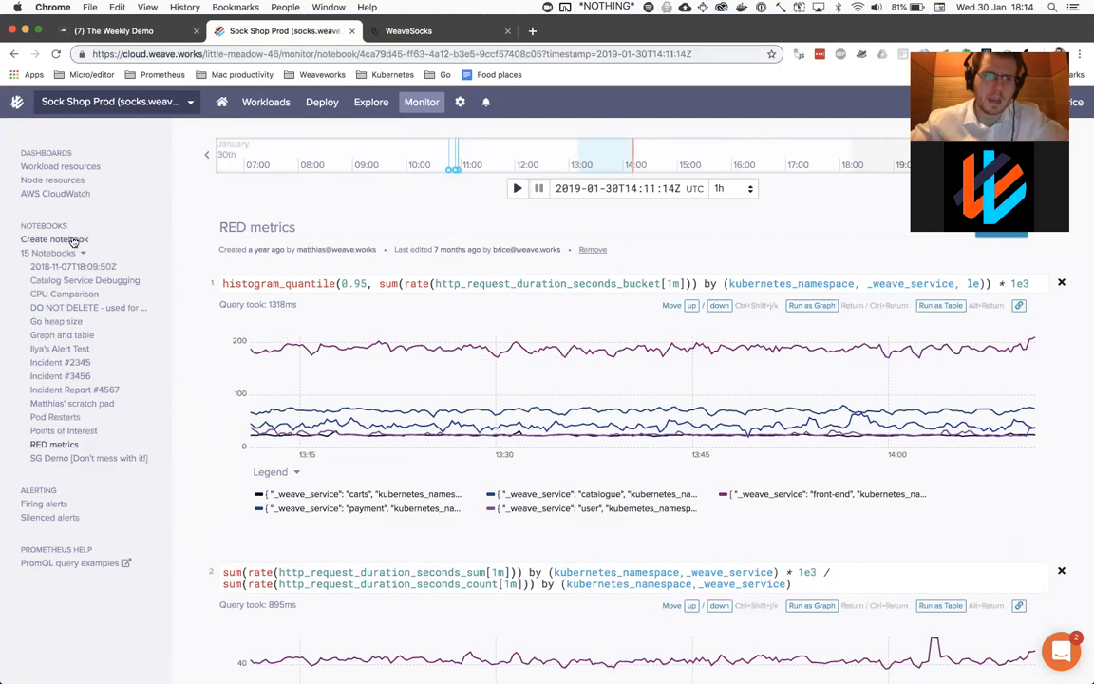
# Create 'Incident notebook #2345' with the average request-duration query as its first cell.
pyautogui.click(54, 239)
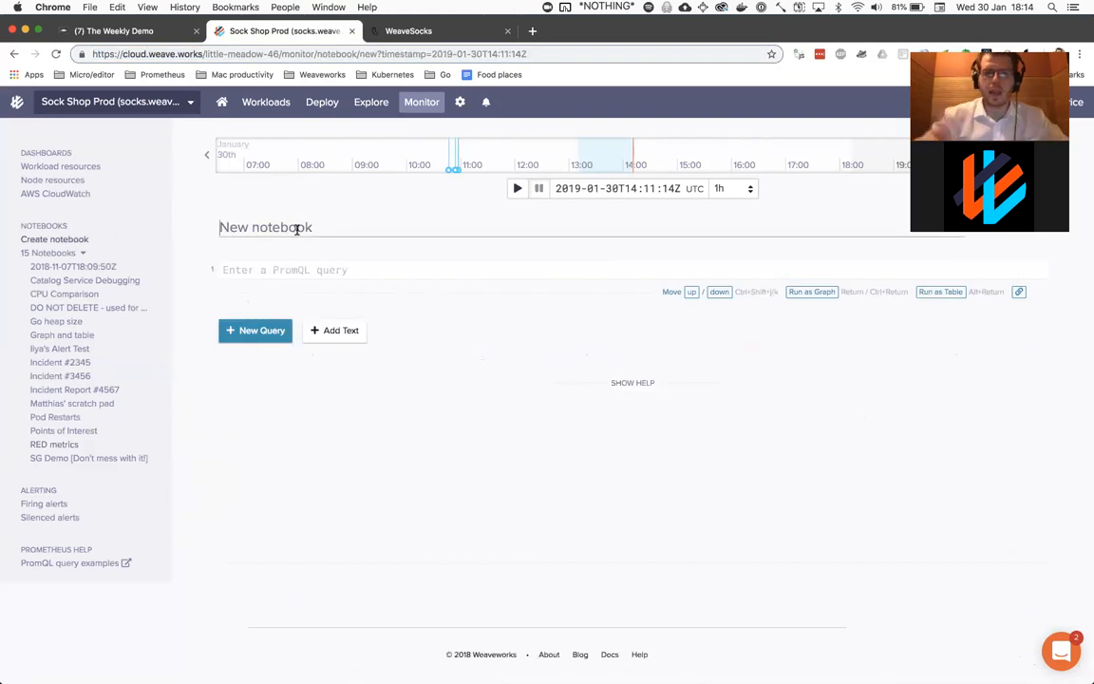
pyautogui.write('Incident notebook')
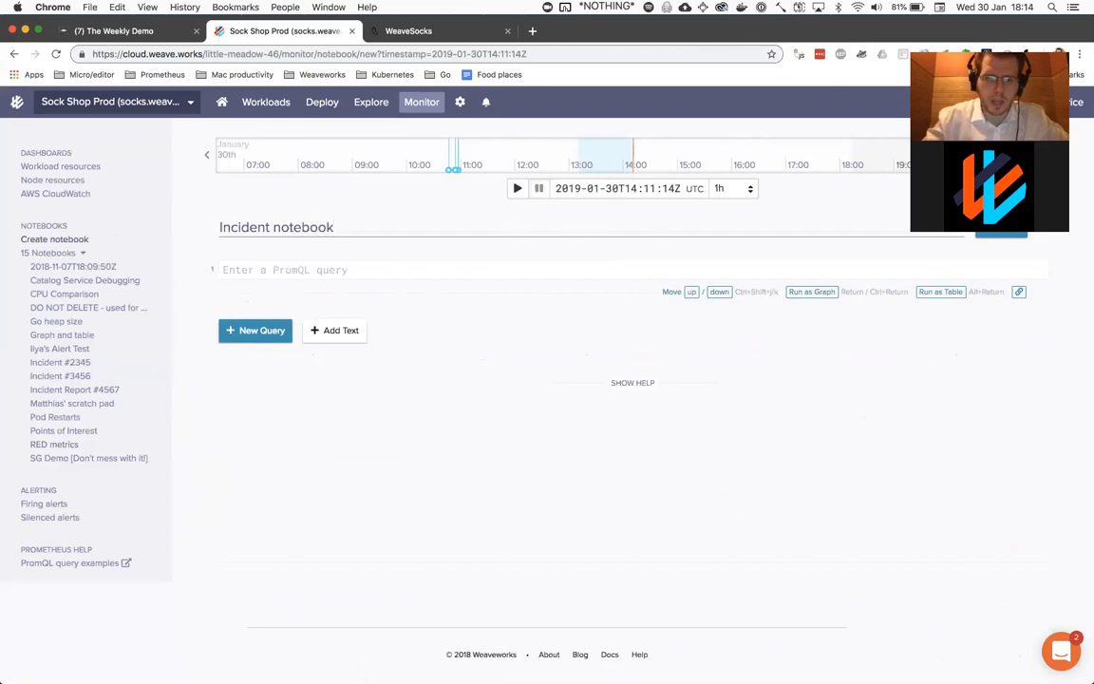
pyautogui.write('#23')
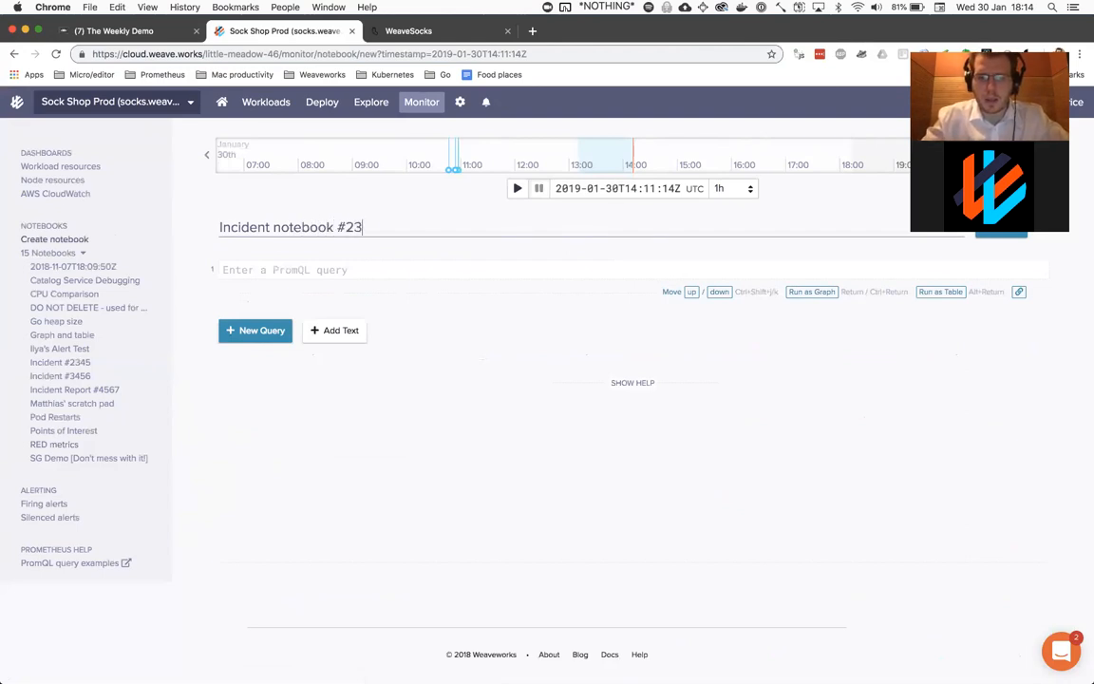
pyautogui.write('45')
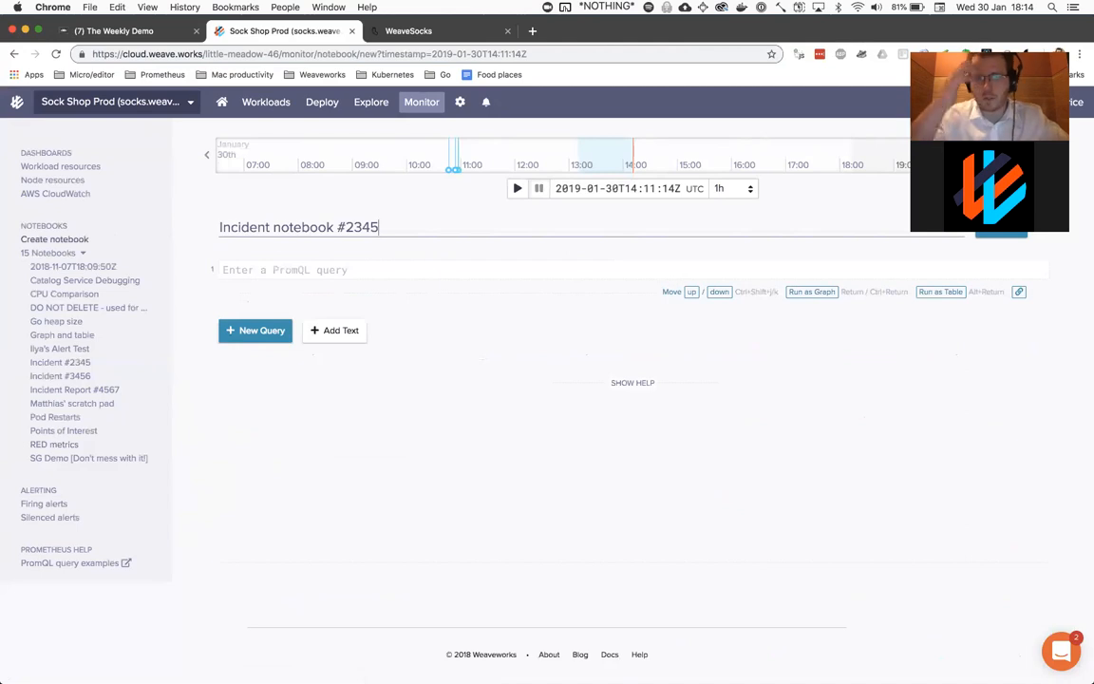
pyautogui.click(285, 270)
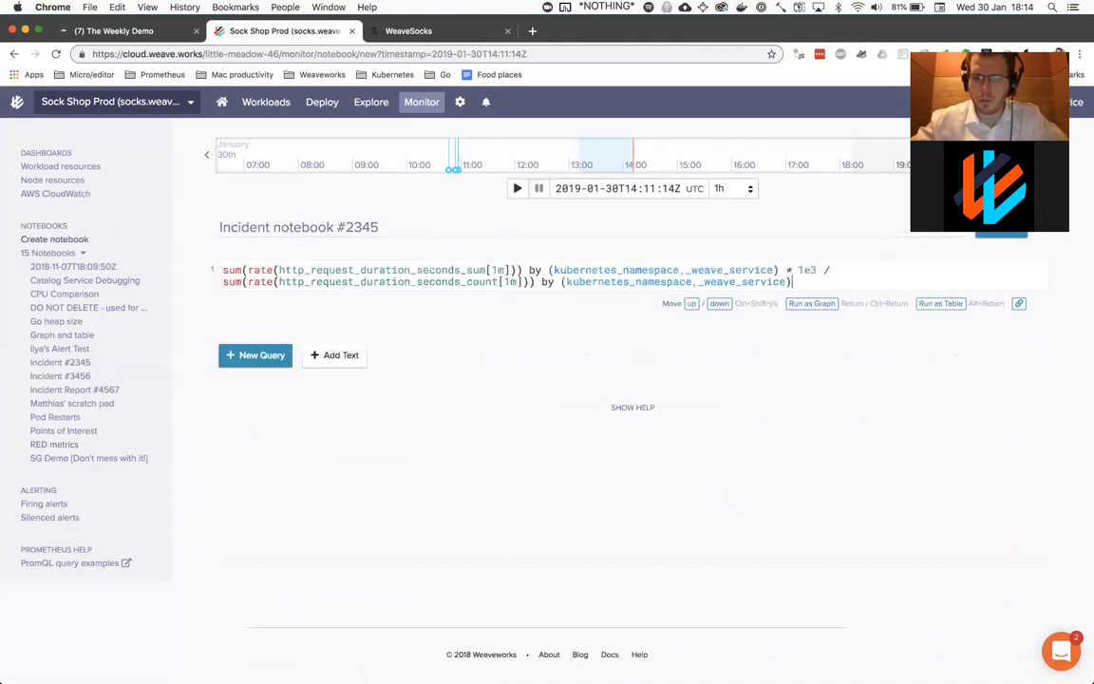
# Save Incident notebook #2345 so its per-service latency graph appears in the Notebooks list.
pyautogui.click(811, 303)
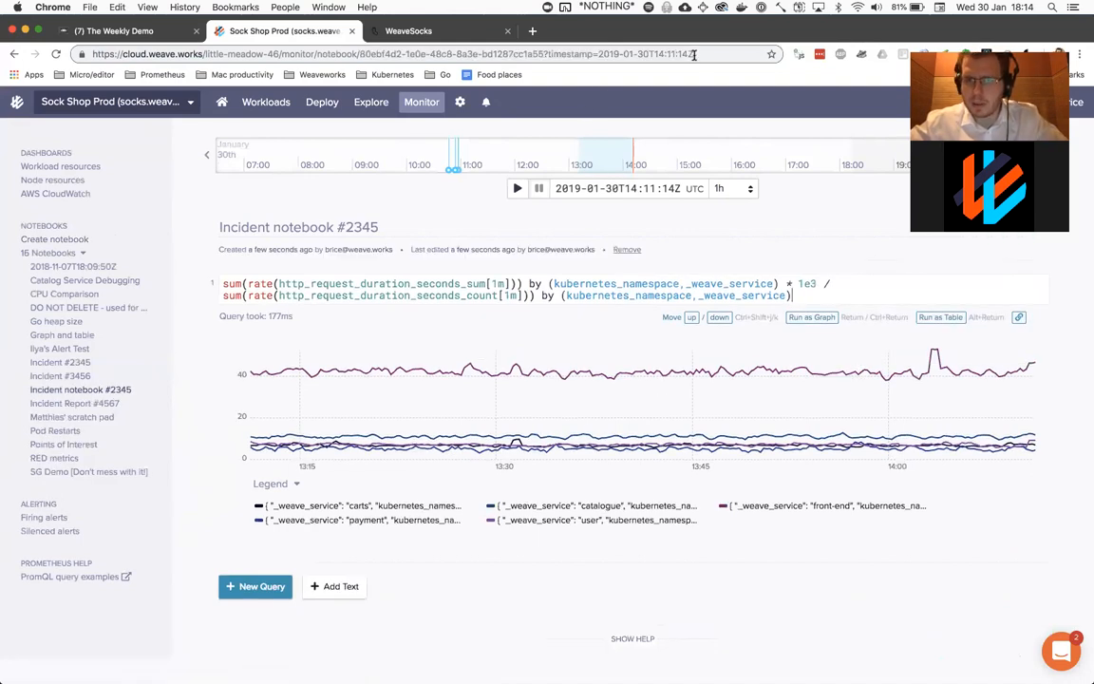
pyautogui.click(416, 54)
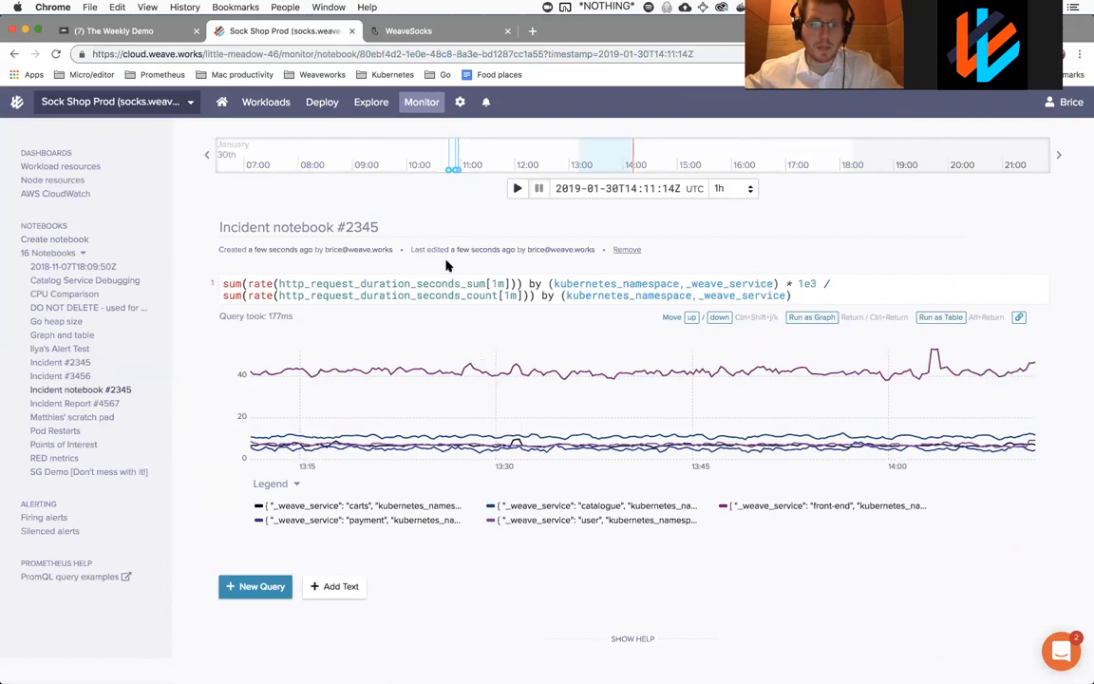
pyautogui.moveTo(371, 573)
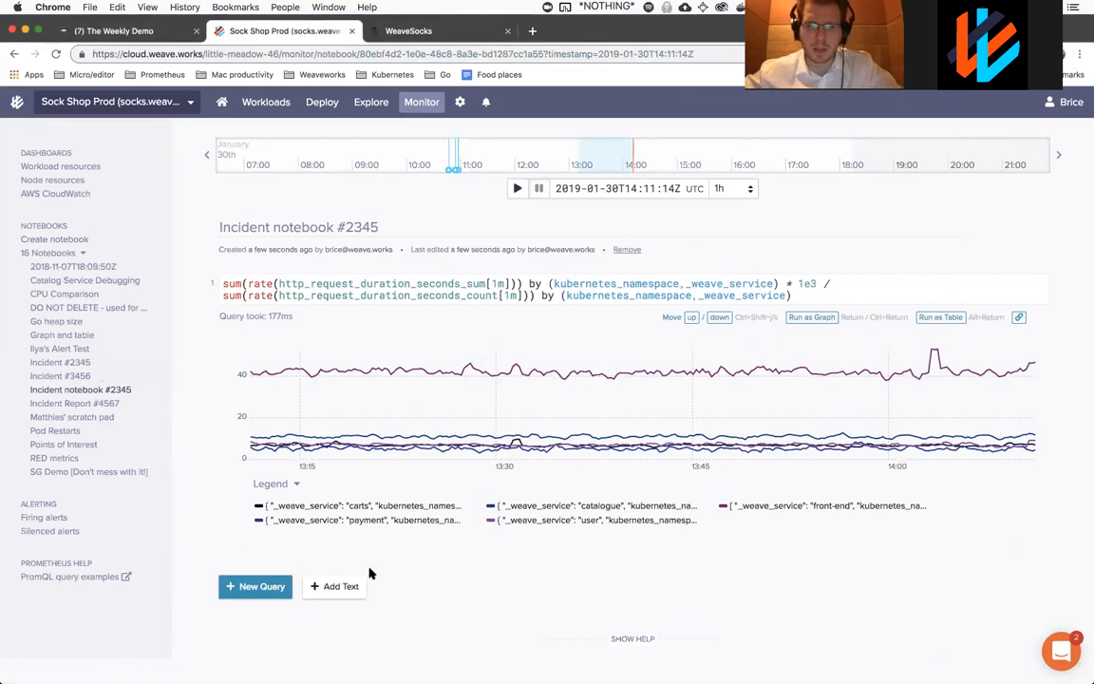
# Add a markdown cell with a 'title' heading and two 'items' bullets, then request removal.
pyautogui.click(333, 586)
pyautogui.write('#')
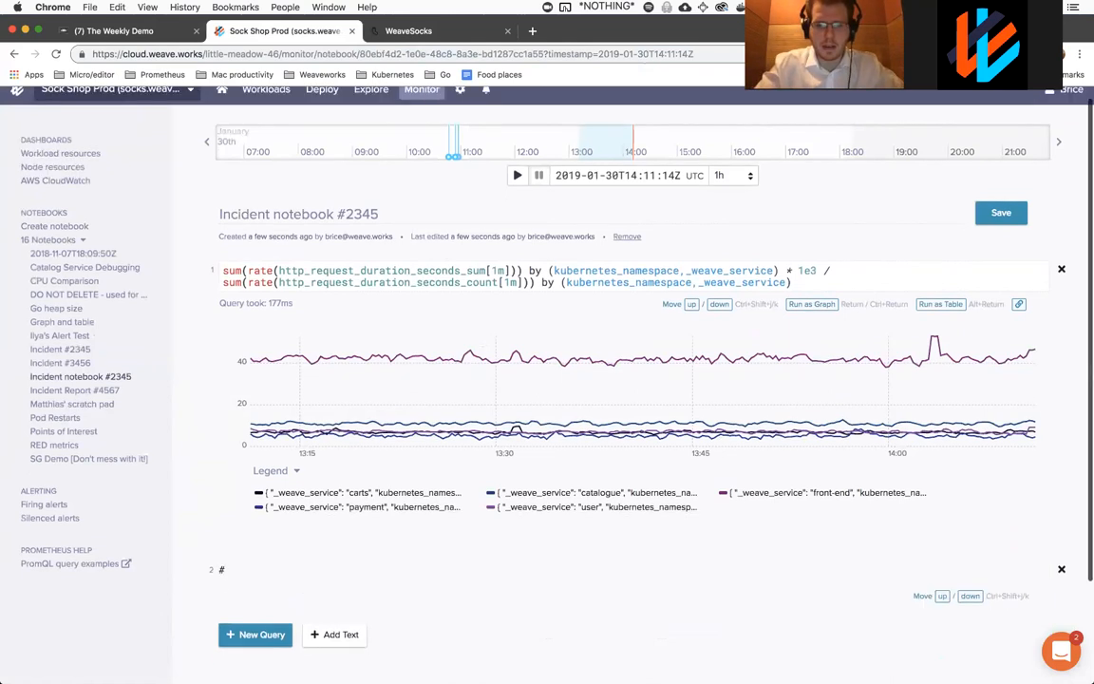
pyautogui.scroll(-3)
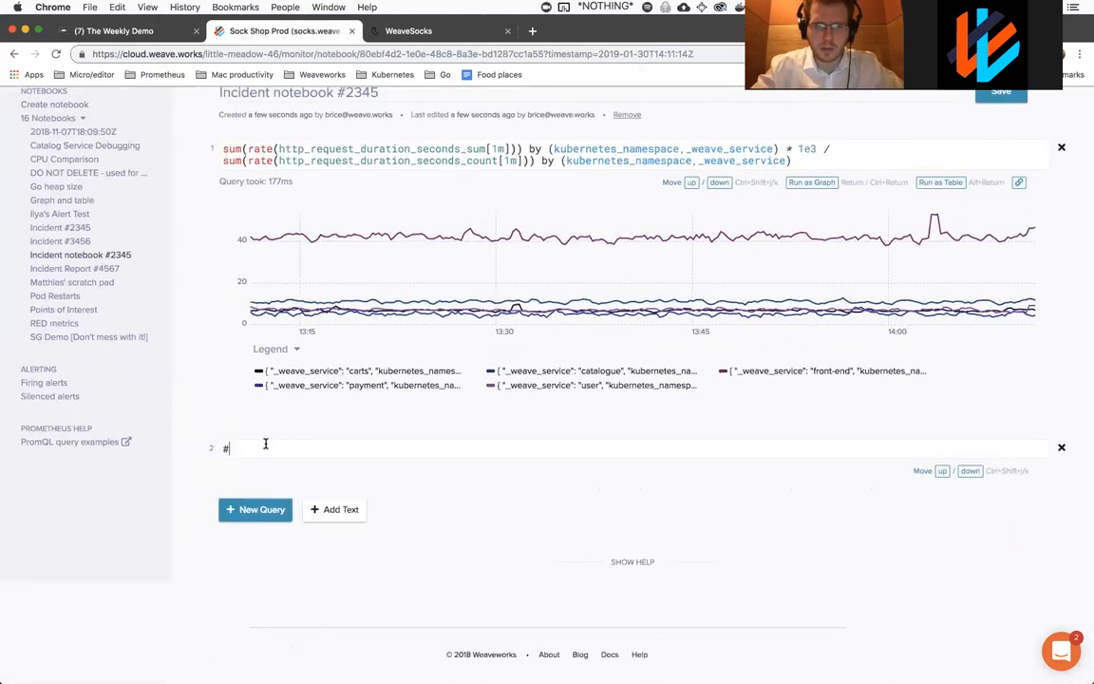
pyautogui.write('title')
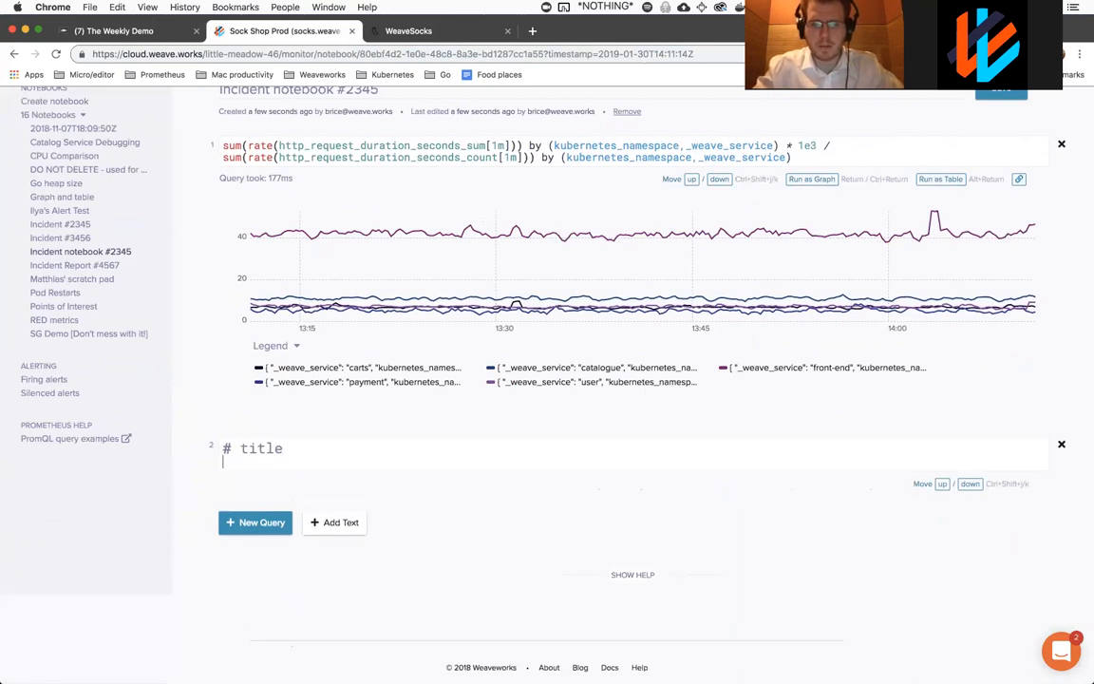
pyautogui.write('-')
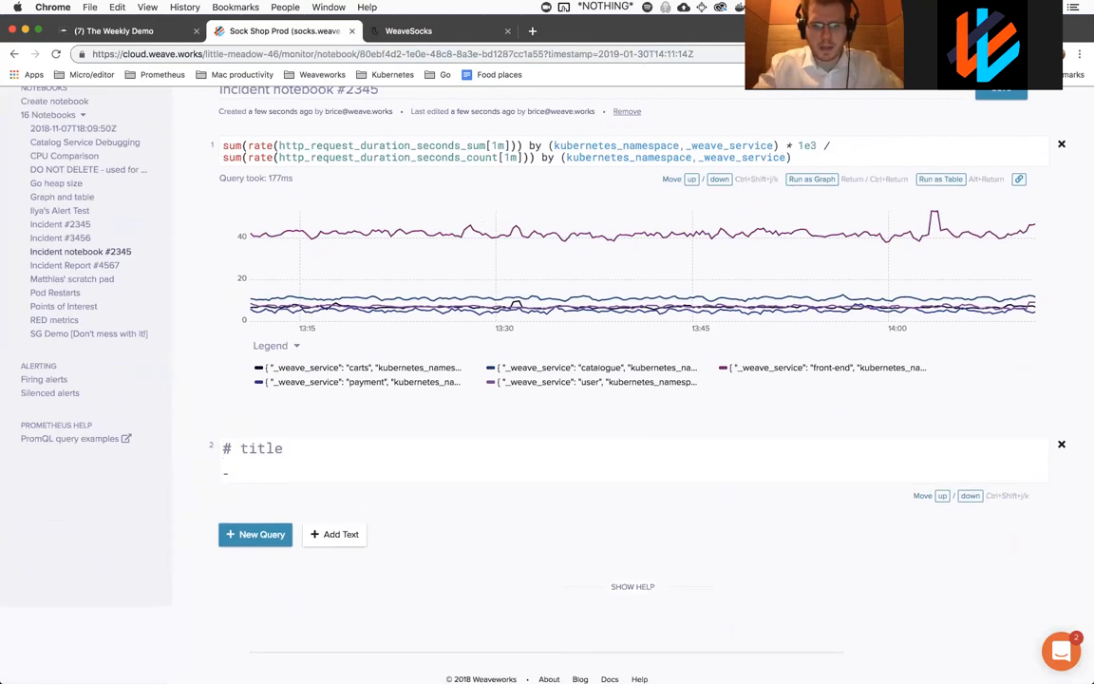
pyautogui.write('items')
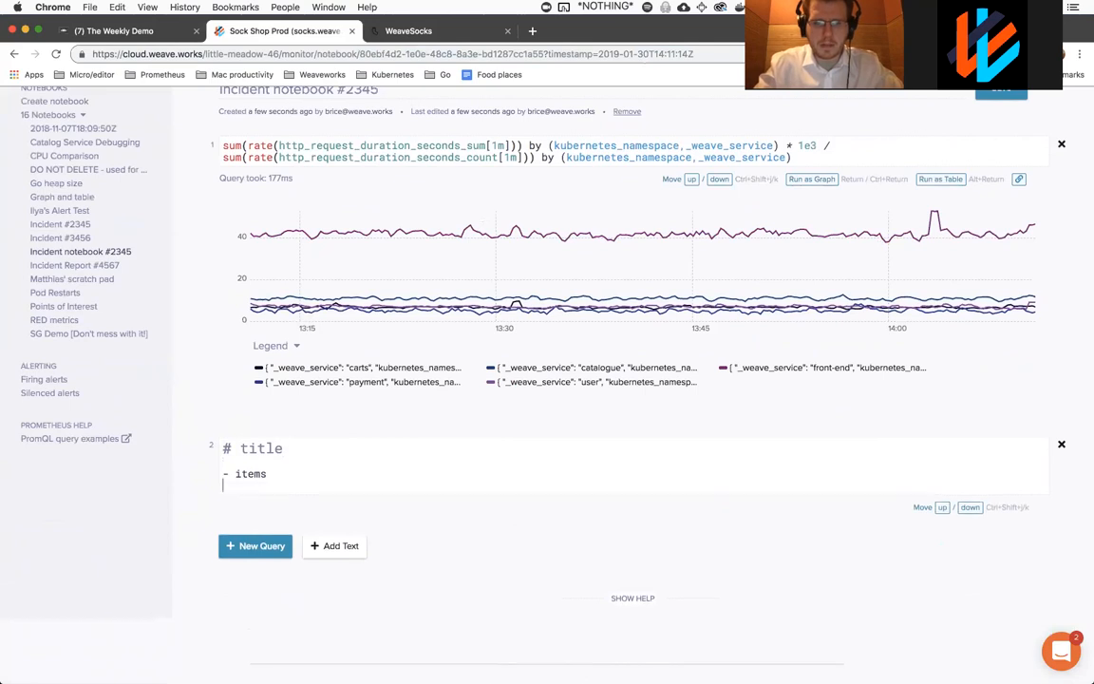
pyautogui.write('- items')
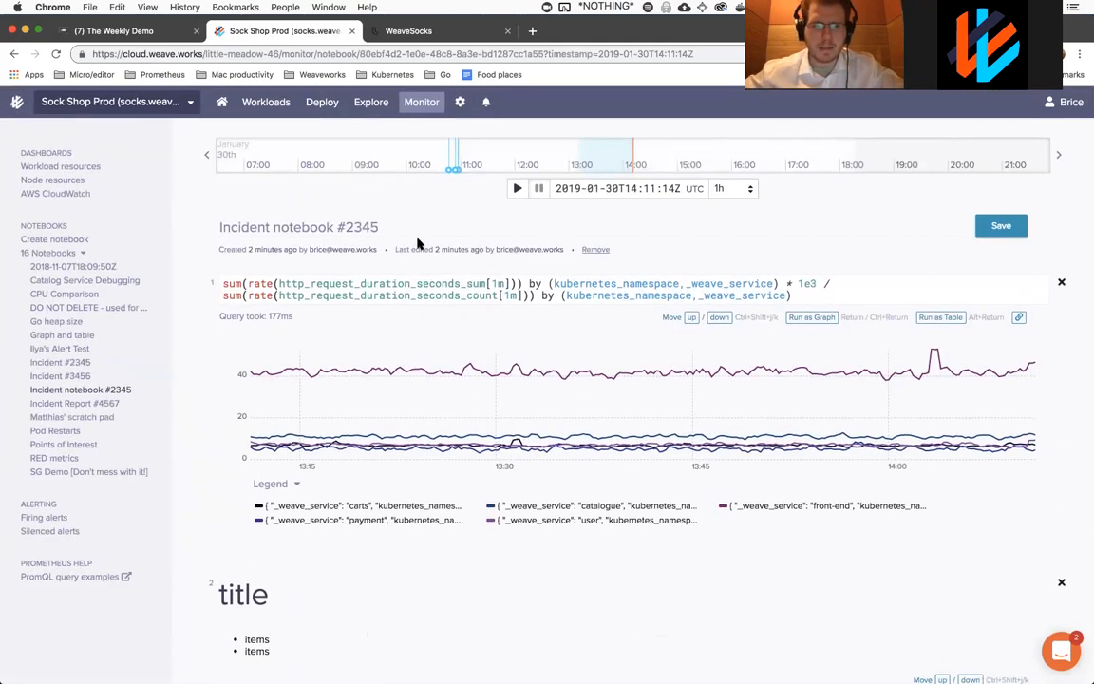
pyautogui.click(595, 249)
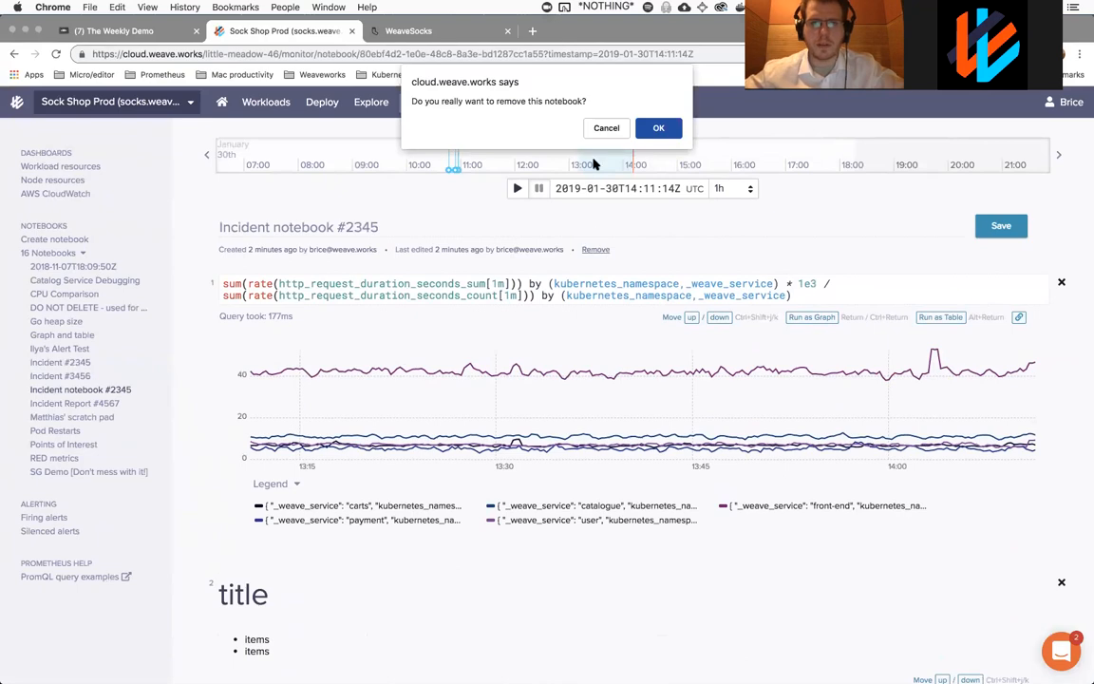